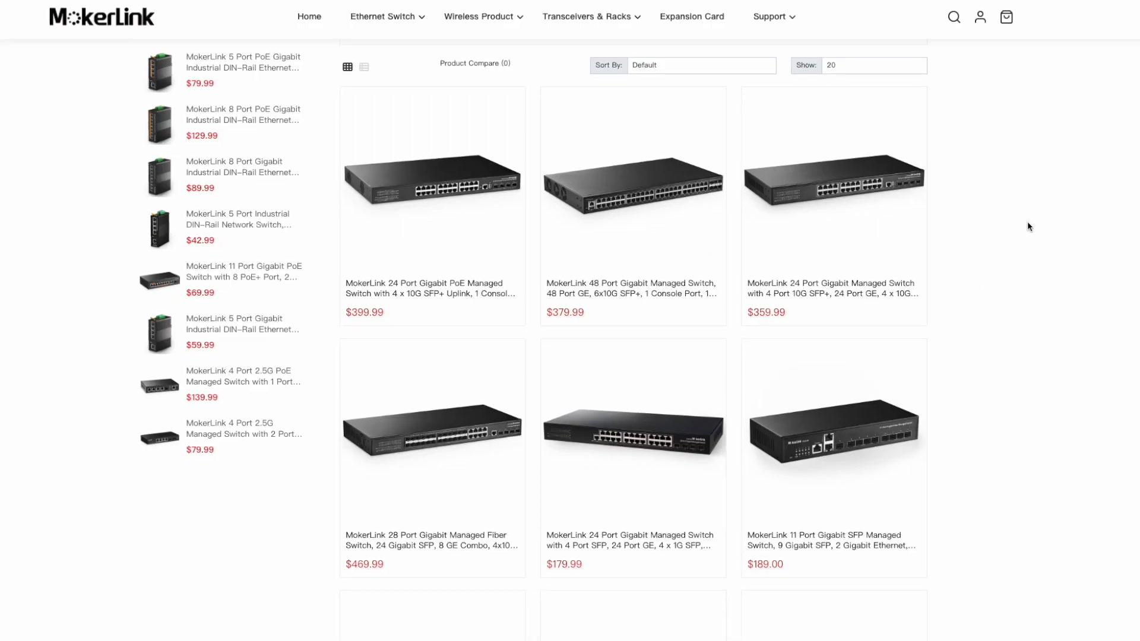
Scroll through the remaining managed switch listings down to the pagination controls.
scroll("down", 3)
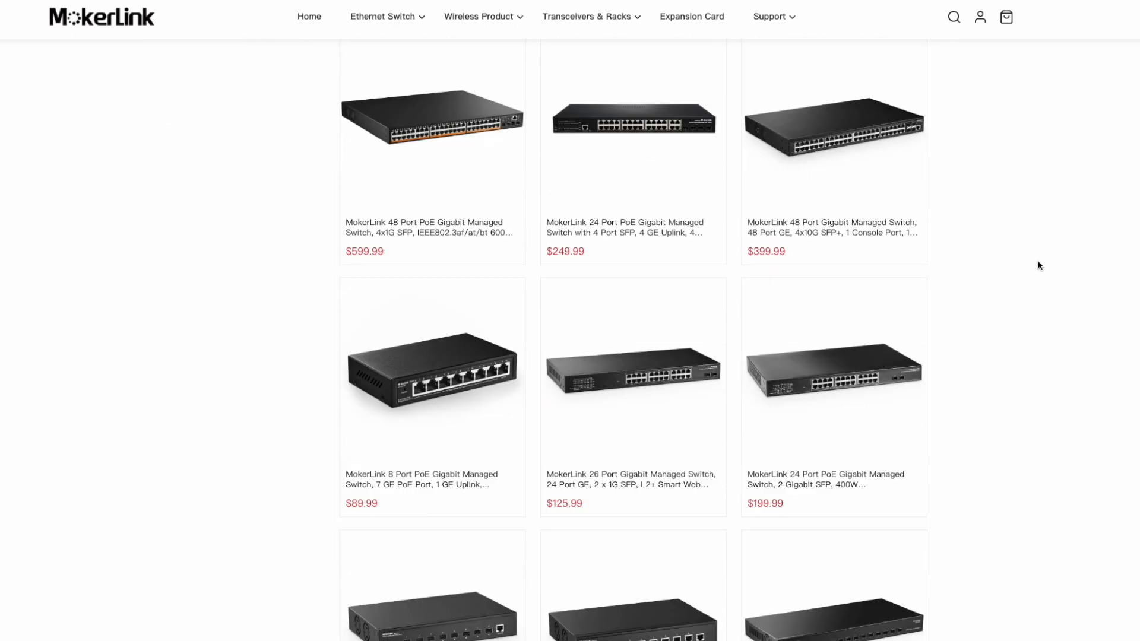
scroll("down", 3)
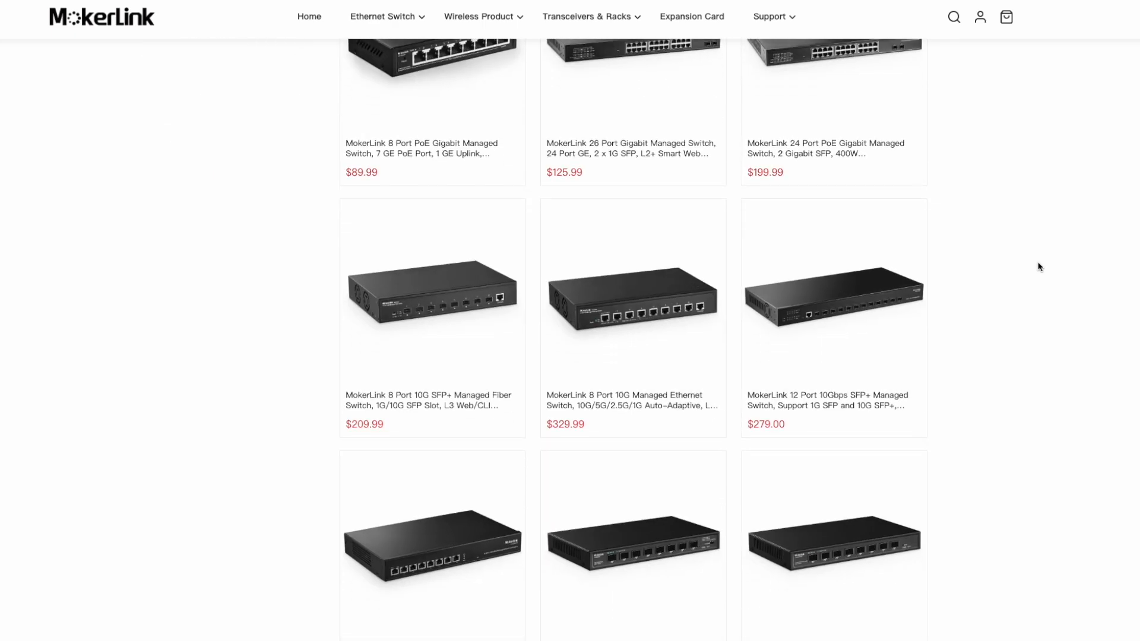
scroll("down", 3)
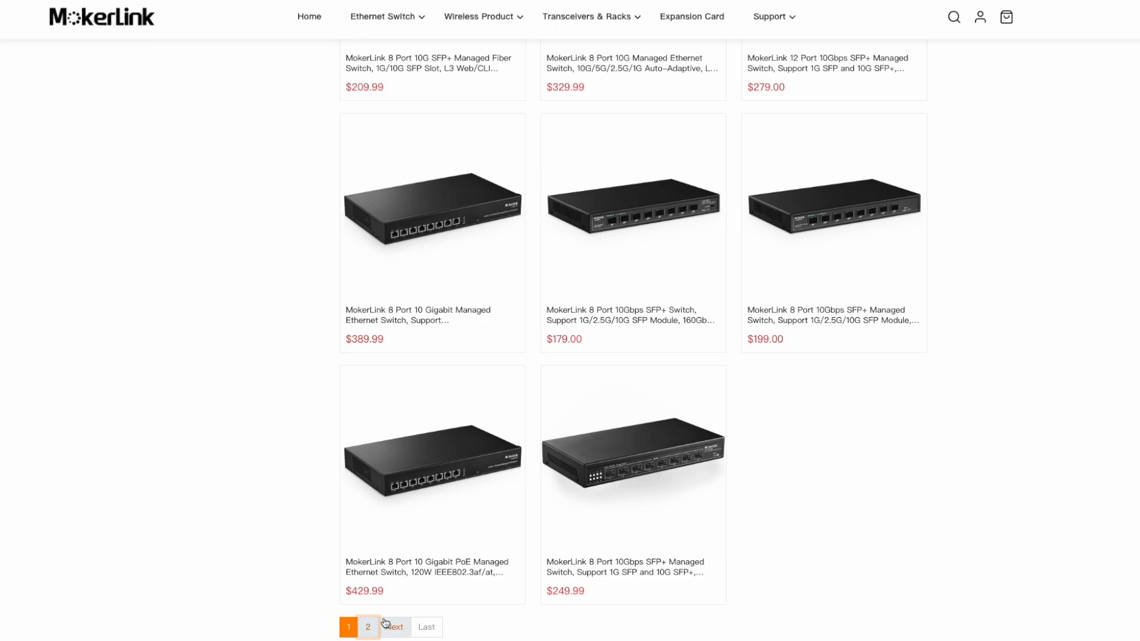
Go to page 2 of the managed switches and scroll through its 2.5G switch listings.
left_click(395, 626)
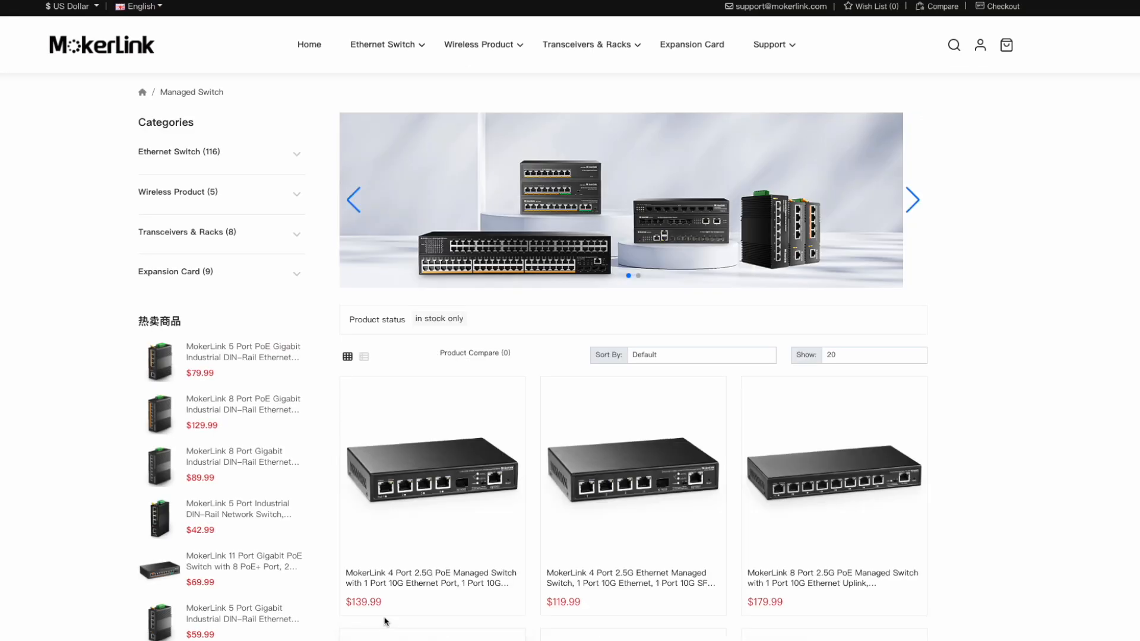
scroll("down", 3)
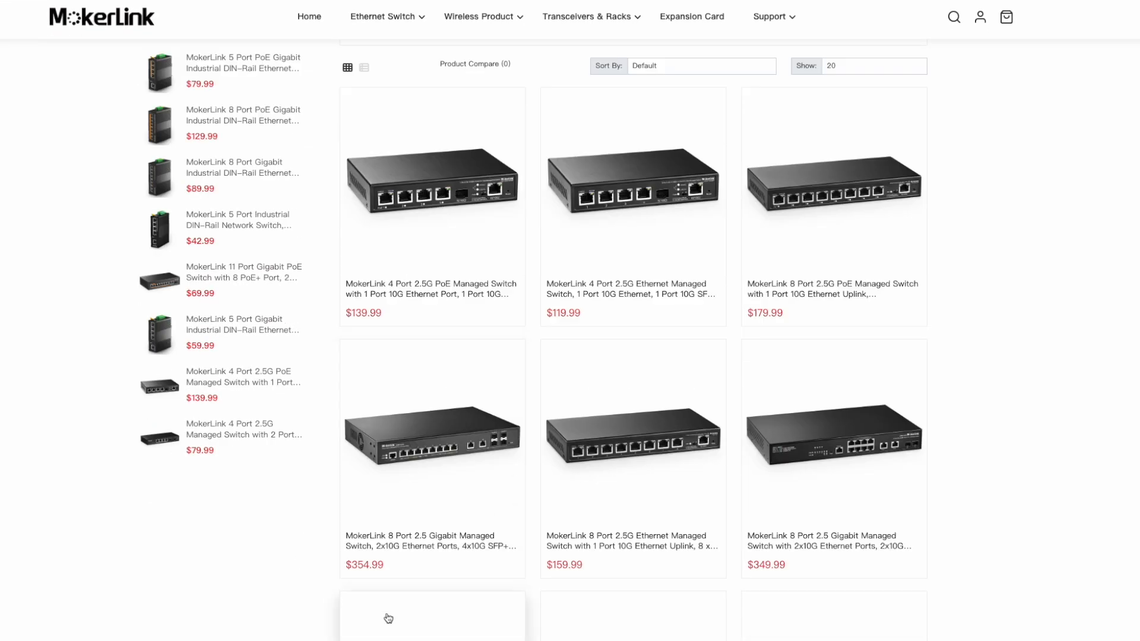
mouse_move(388, 619)
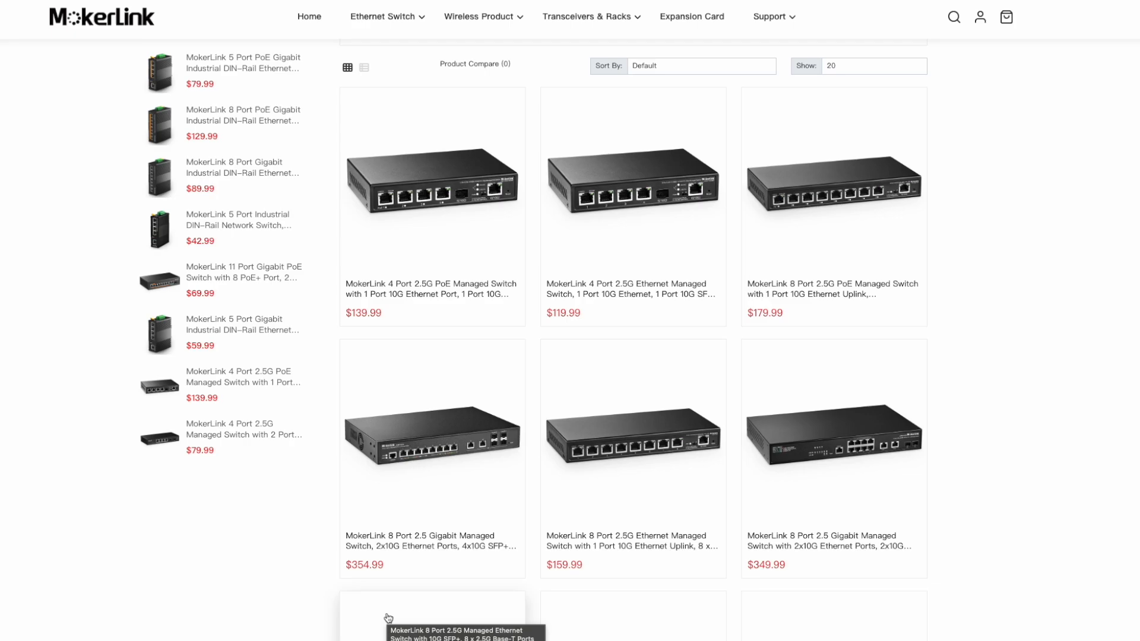
scroll("down", 3)
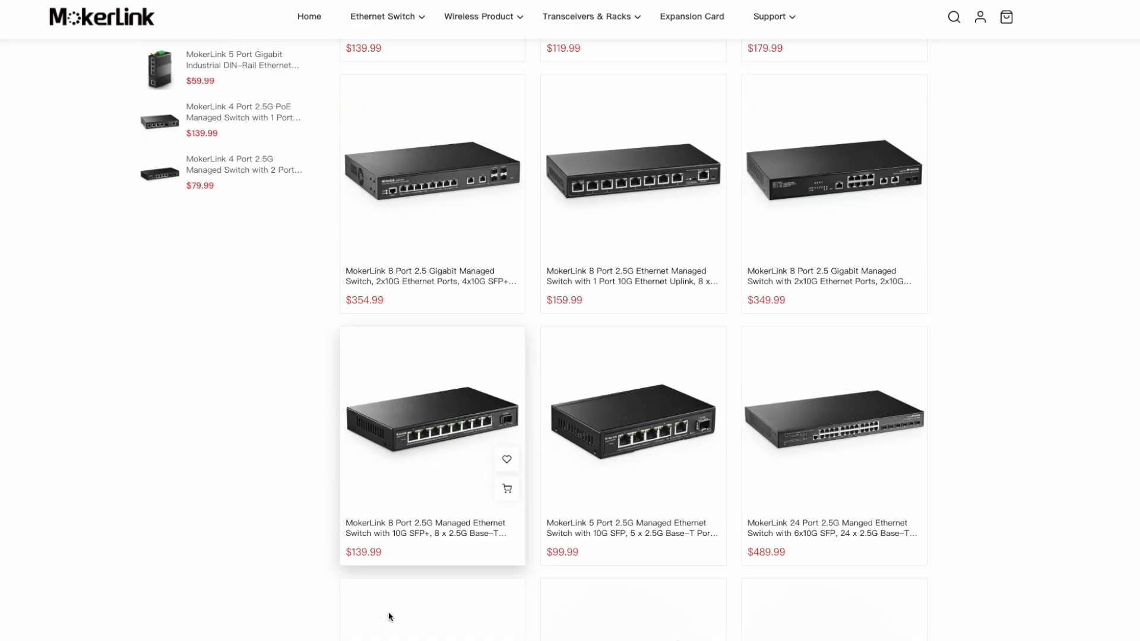